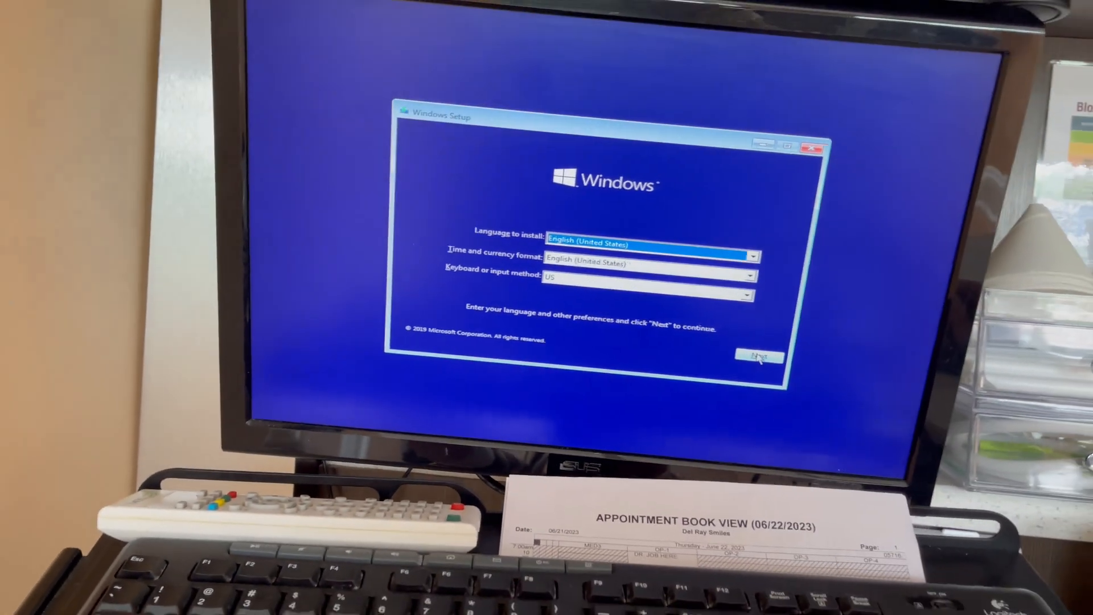
Accept English (United States) language, time format and US keyboard defaults to continue.
left_click(759, 356)
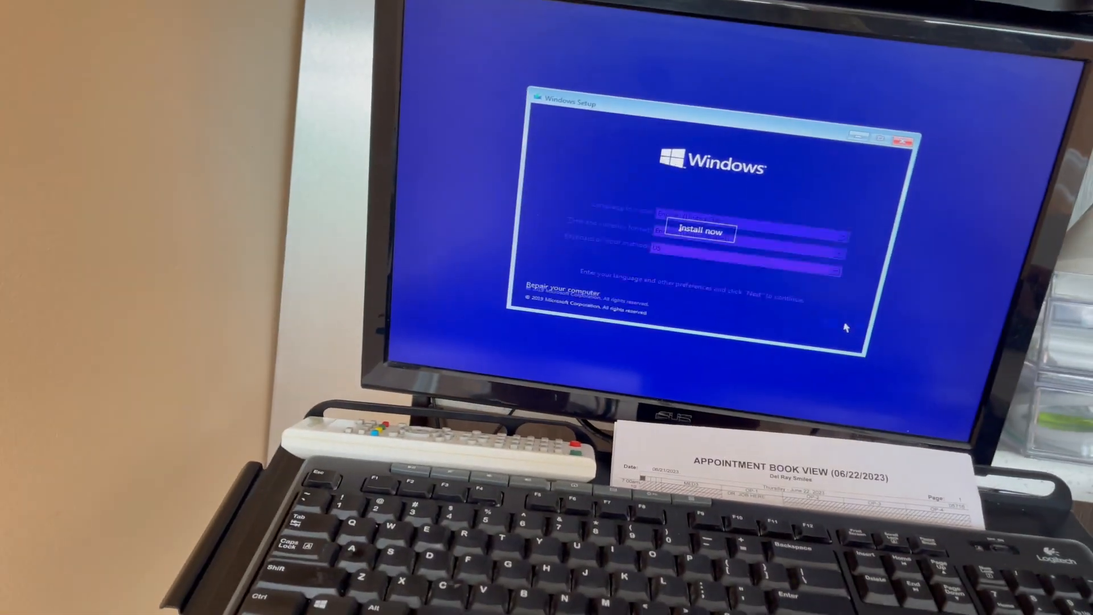